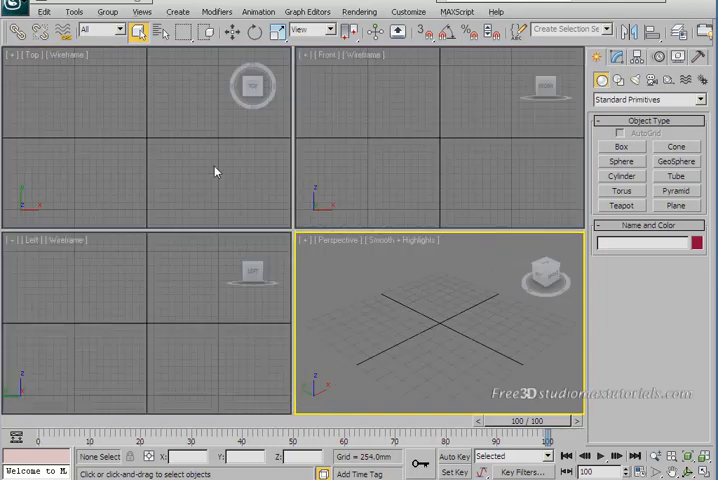
Create a plane in the maximized Top view with 88 length and width segments
key("Alt+W")
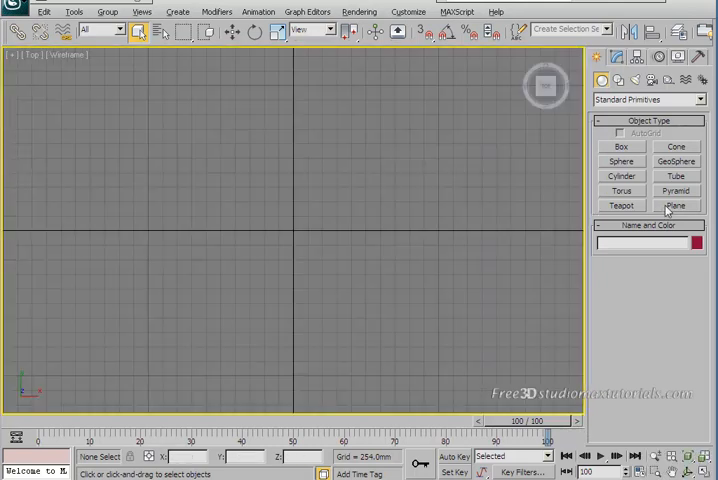
left_click(676, 204)
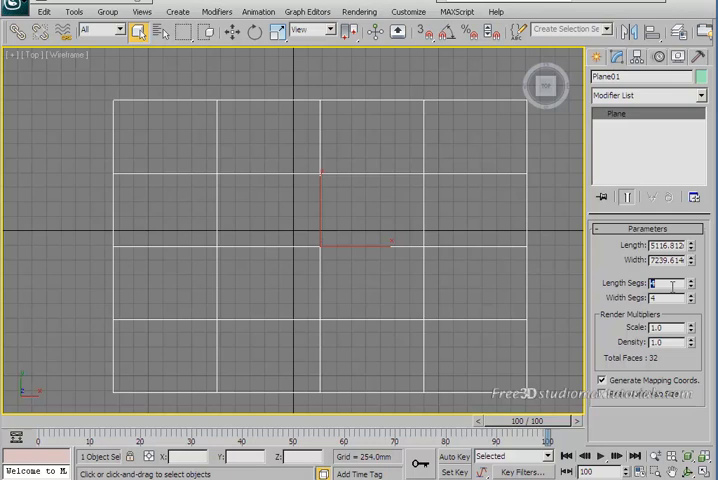
type("88")
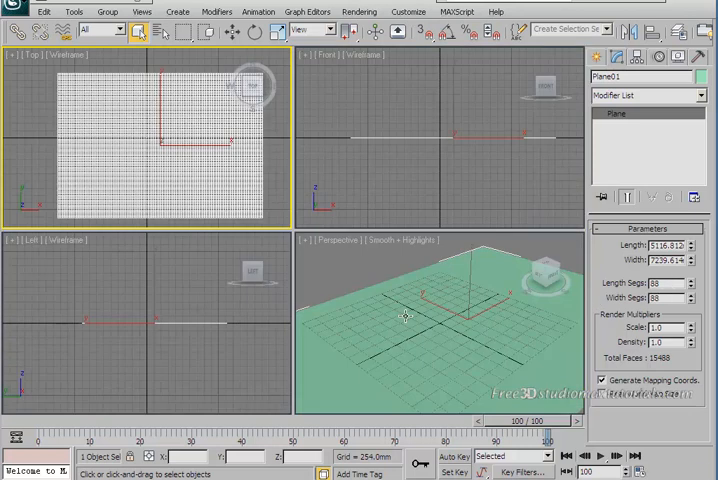
Maximize the Perspective viewport to show the subdivided plane large
key("Alt+W")
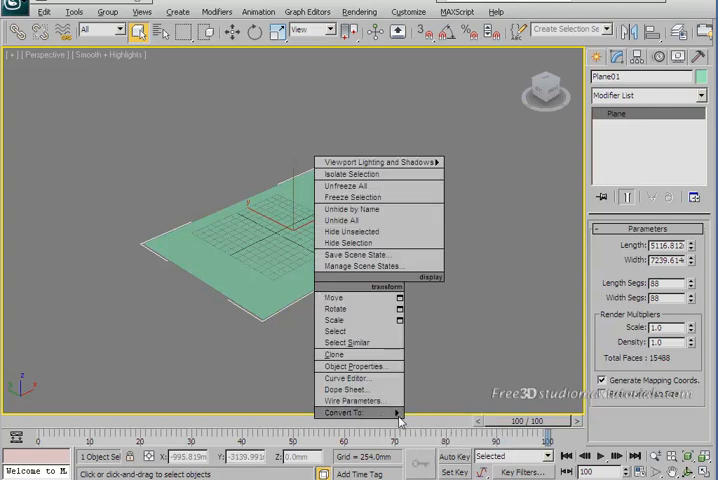
mouse_move(352, 412)
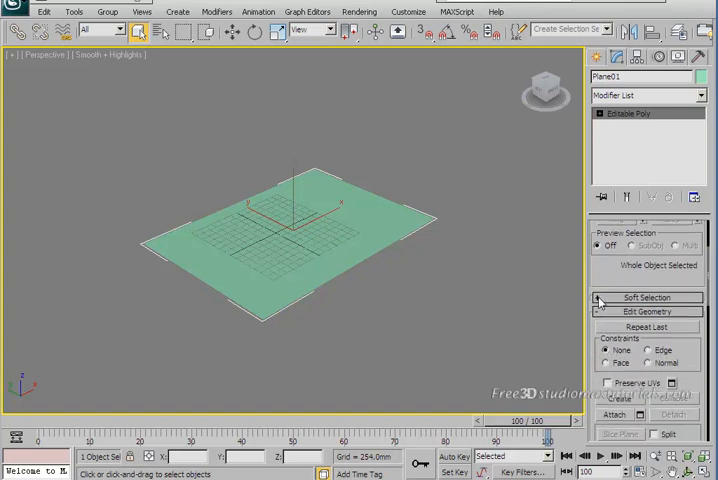
Switch the editable poly to Polygon level and enable Use Soft Selection
left_click(644, 232)
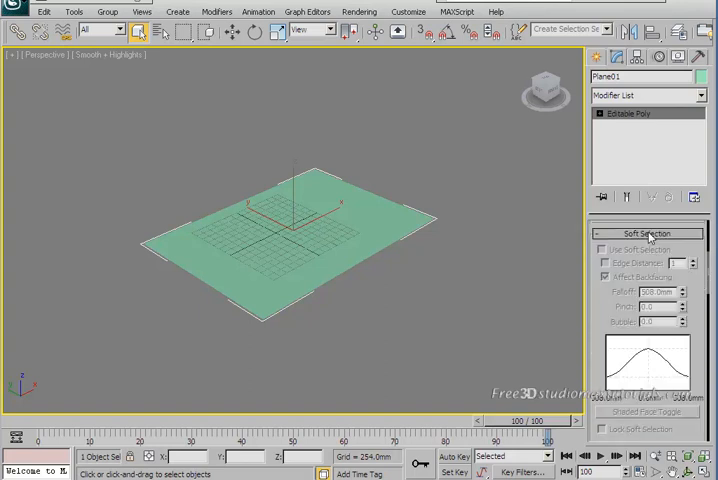
left_click(604, 112)
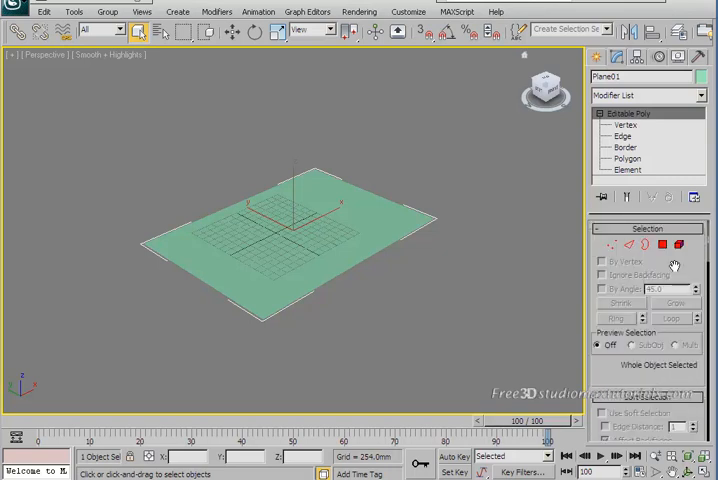
left_click(660, 248)
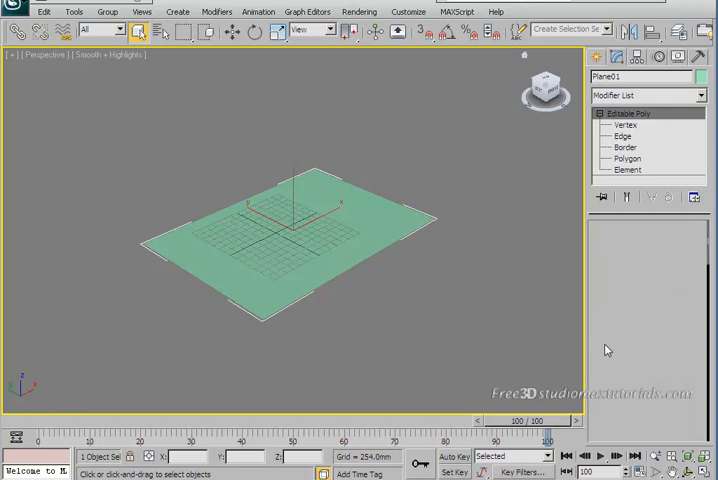
left_click(628, 158)
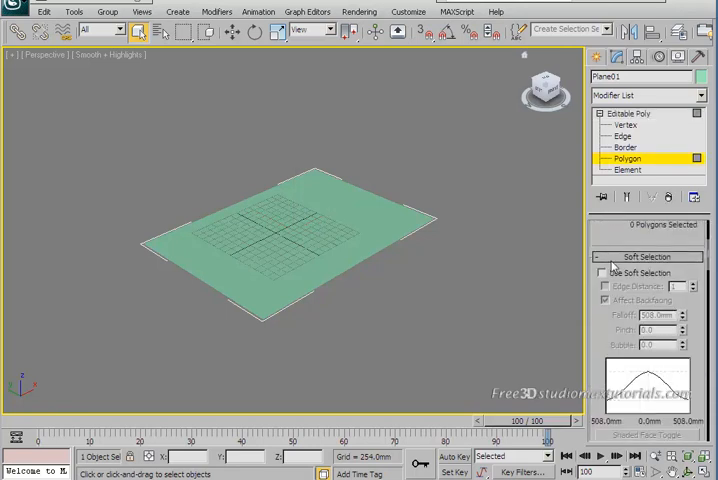
left_click(600, 272)
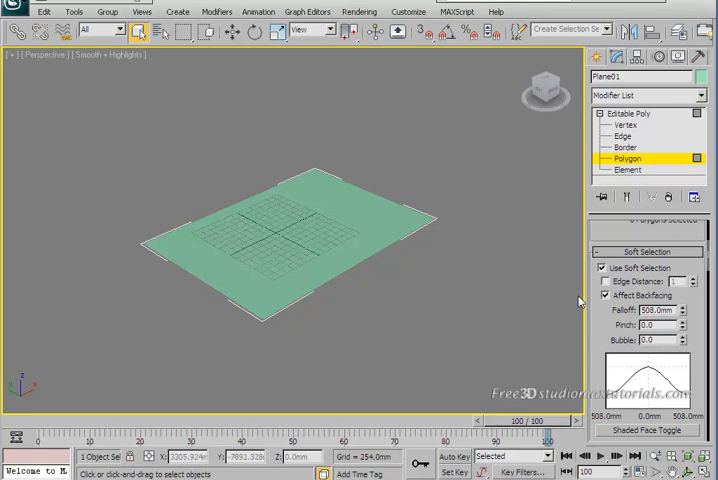
mouse_move(386, 276)
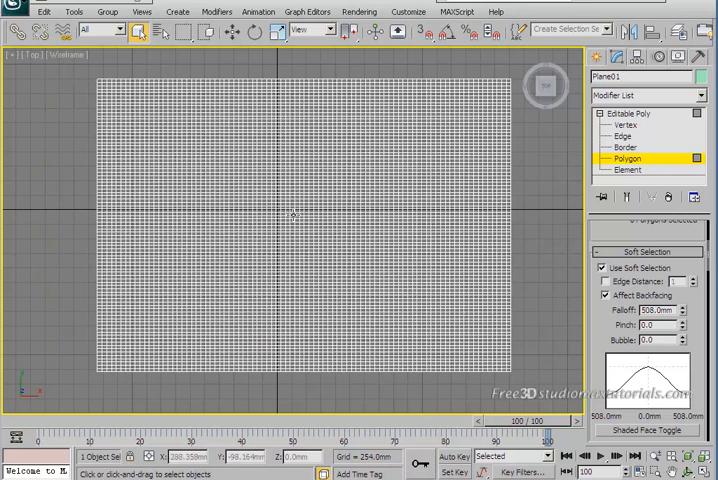
Select a polygon left of the plane's centre so soft selection fades out around it
left_click(292, 214)
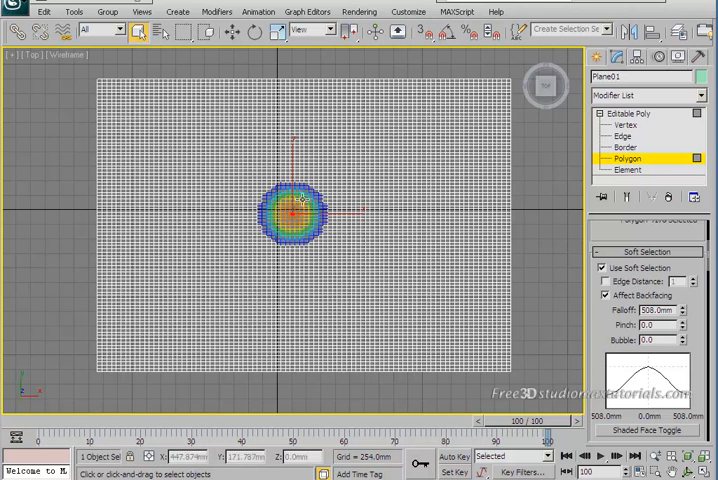
key("Alt+W")
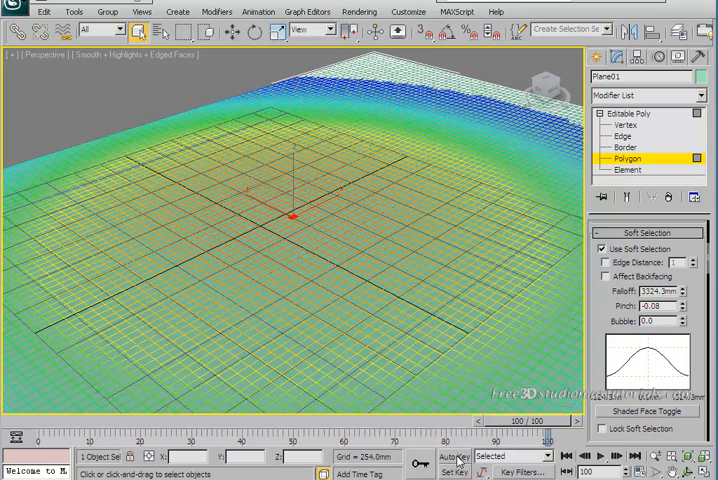
mouse_move(470, 460)
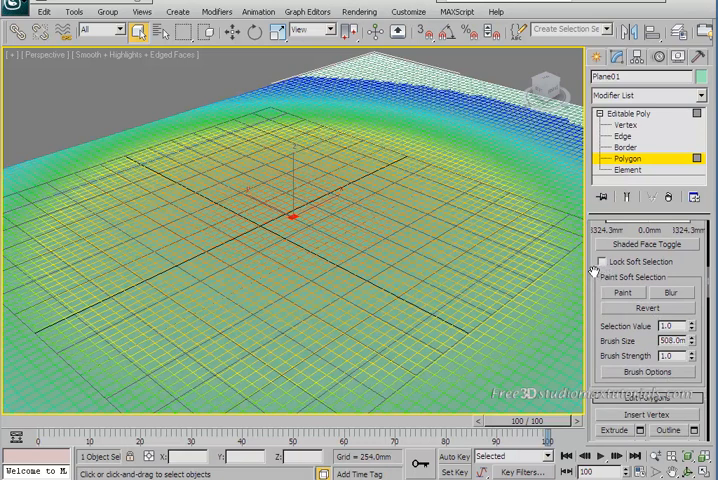
Set the soft selection brush strength, lock the soft selection and start painting it
left_click(600, 262)
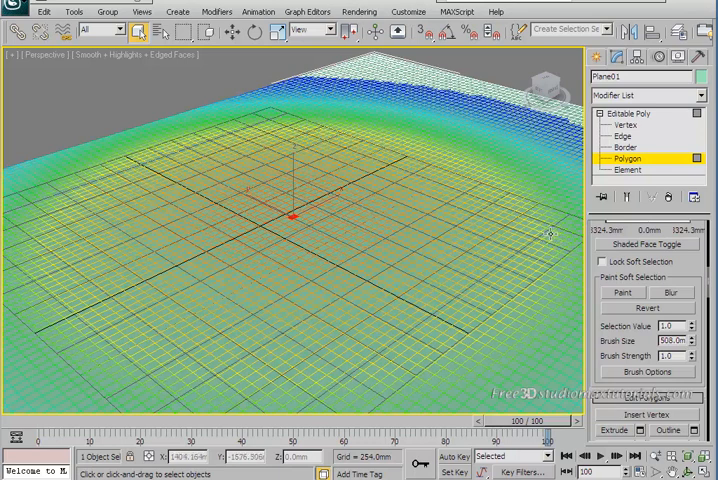
mouse_move(544, 232)
type("44.5")
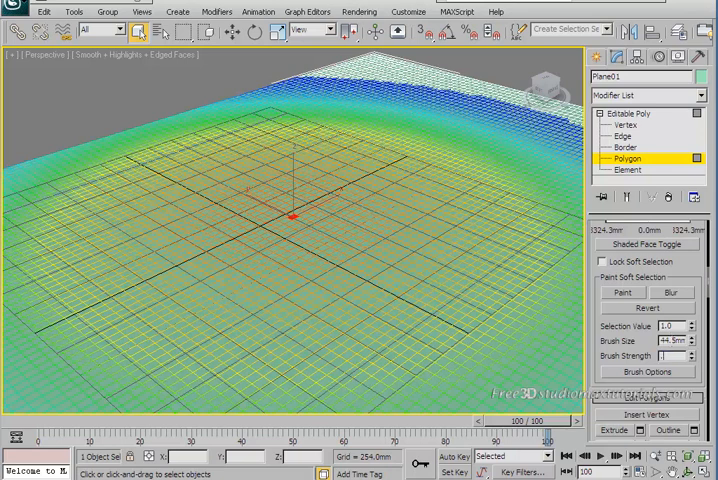
left_click(674, 356)
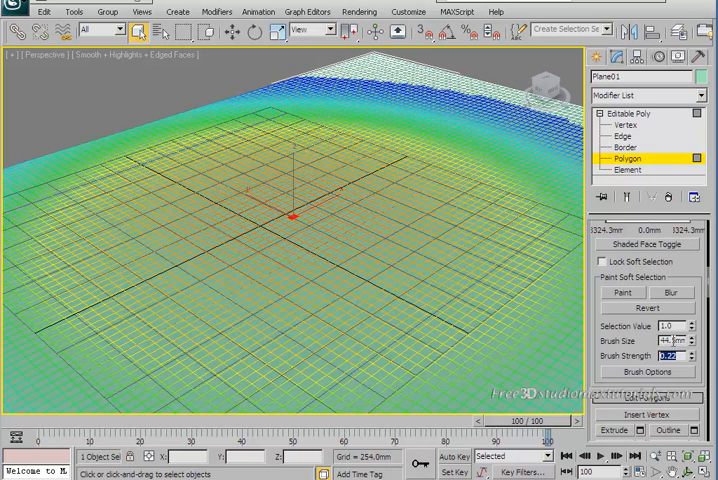
left_click(600, 260)
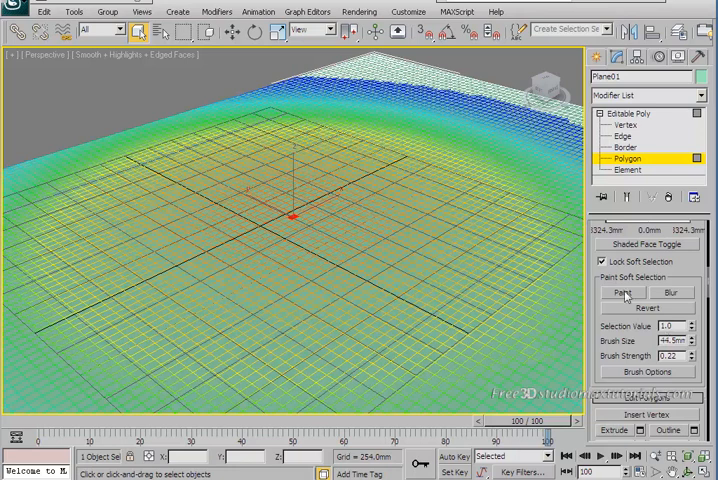
left_click(624, 292)
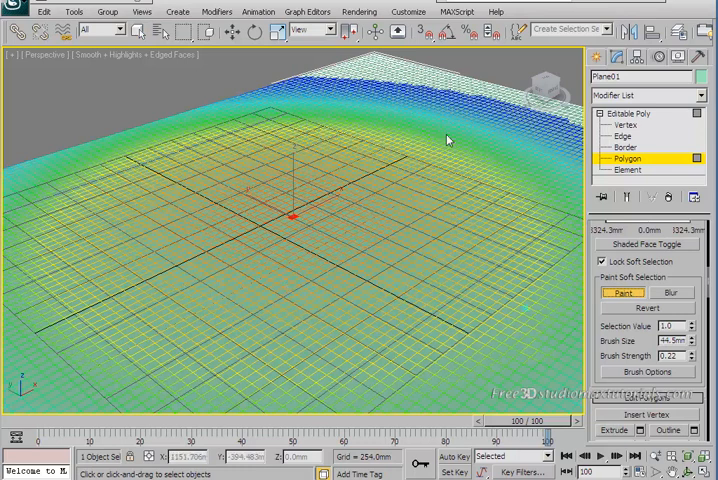
mouse_move(440, 204)
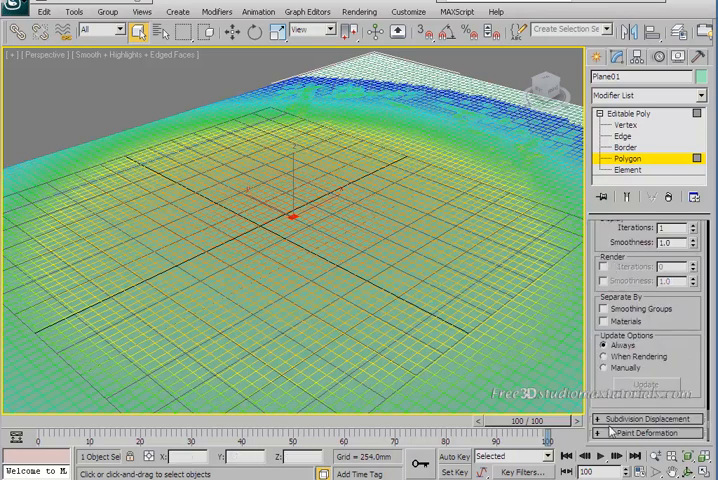
Enable Push/Pull in the Paint Deformation rollout
left_click(642, 432)
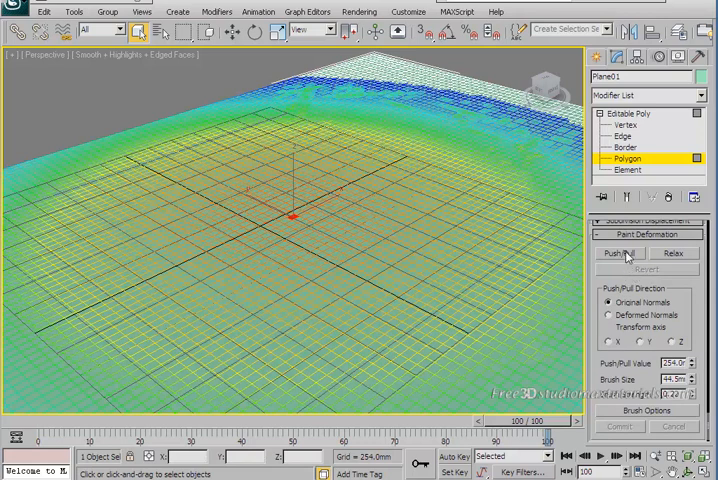
left_click(620, 254)
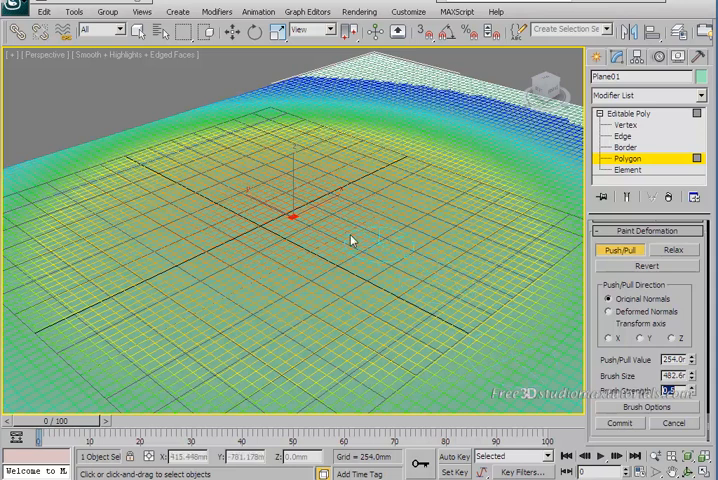
mouse_move(336, 236)
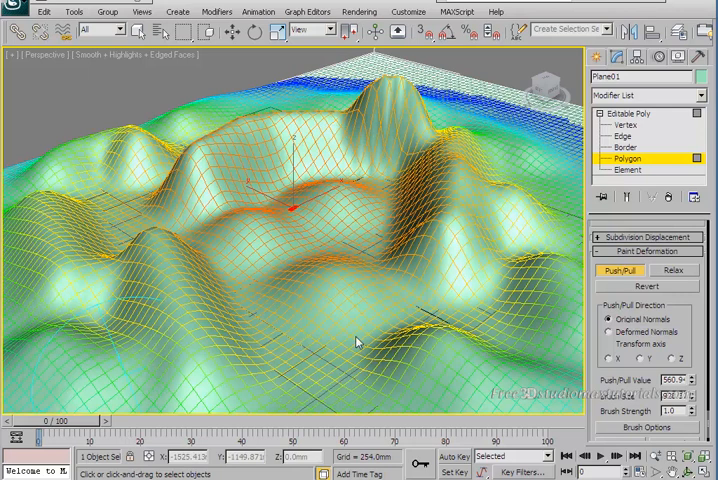
mouse_move(304, 376)
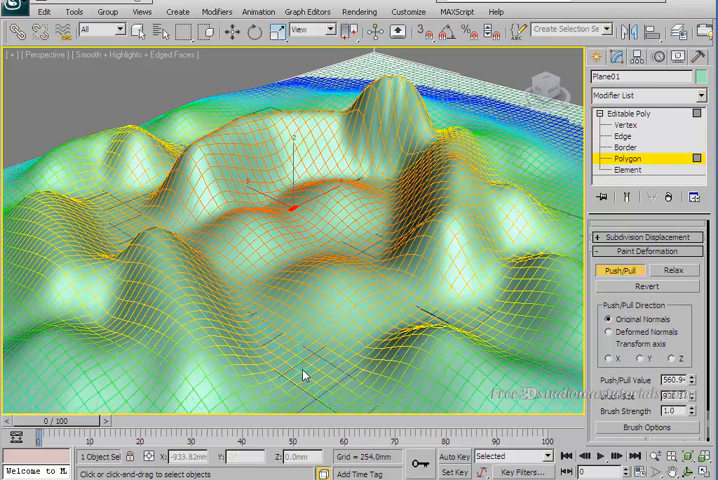